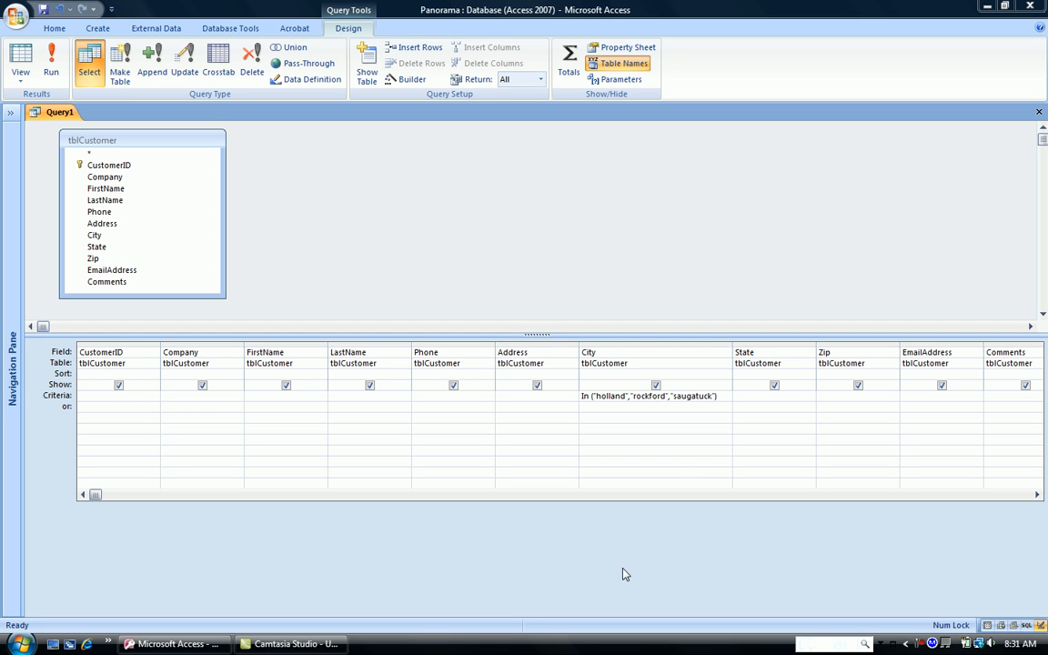
mouse_move(607, 426)
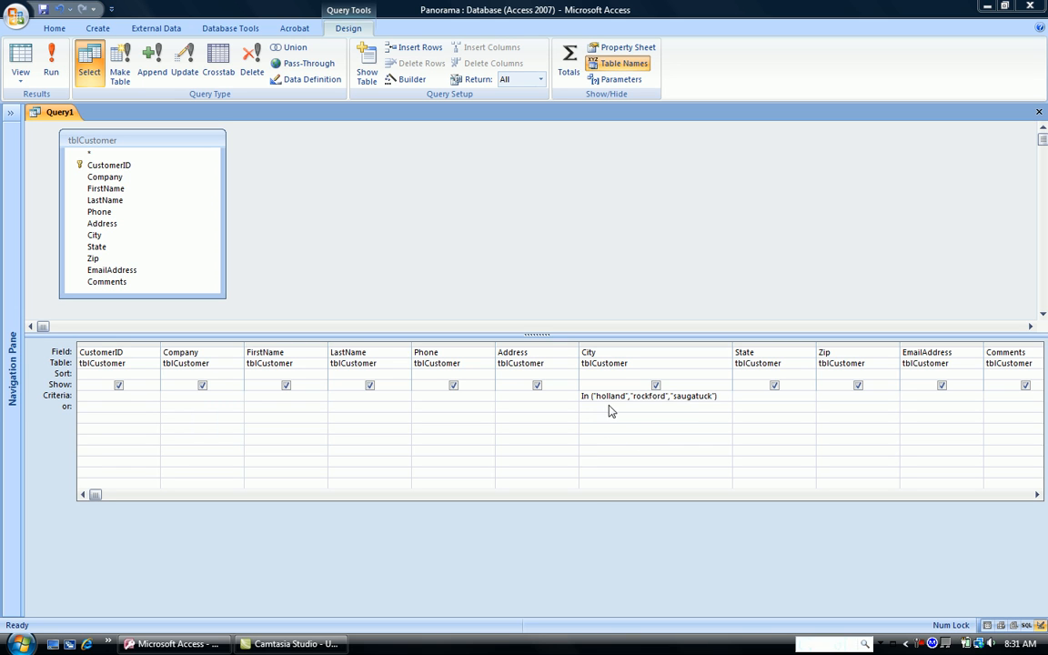
mouse_move(650, 404)
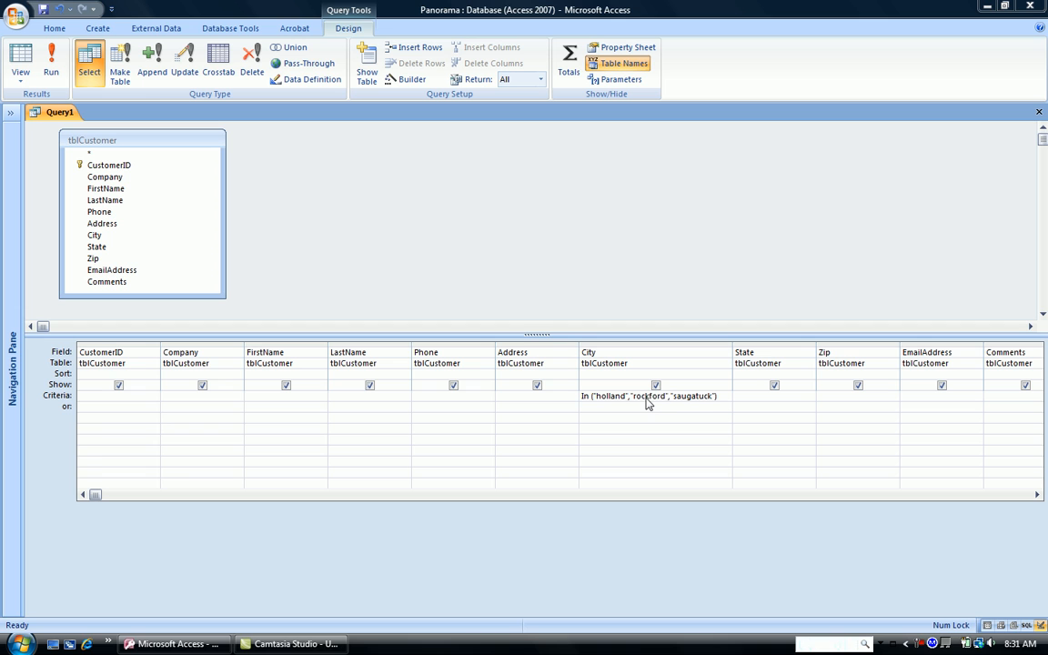
mouse_move(648, 430)
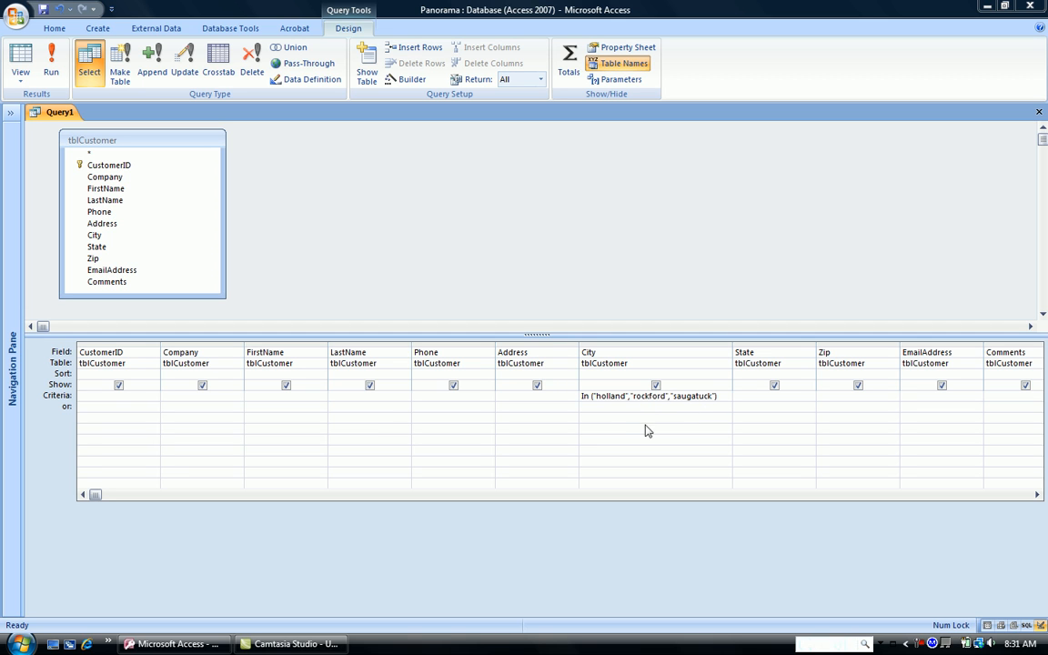
mouse_move(587, 415)
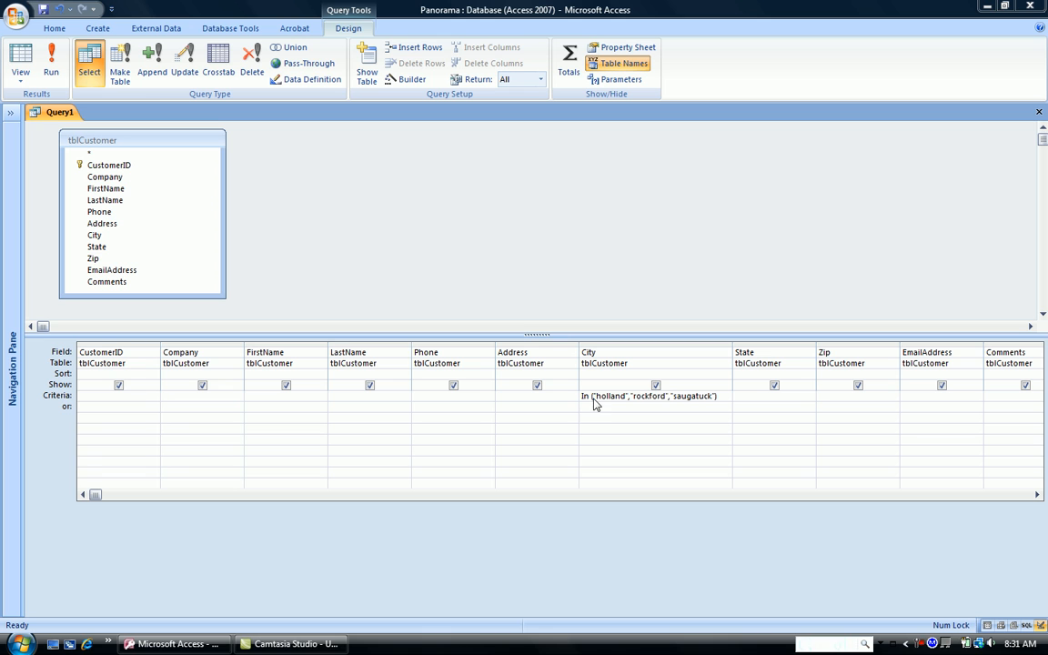
mouse_move(685, 420)
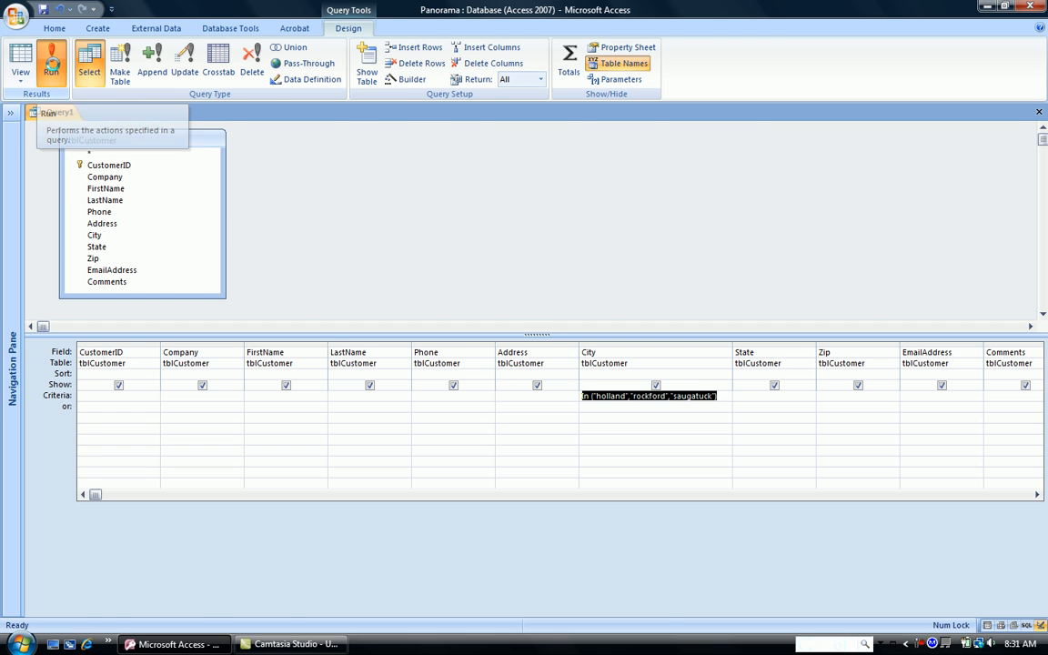
Preview the three-town results, then change City criteria to Not In (holland, rockford, saugatuck) and rerun.
left_click(51, 61)
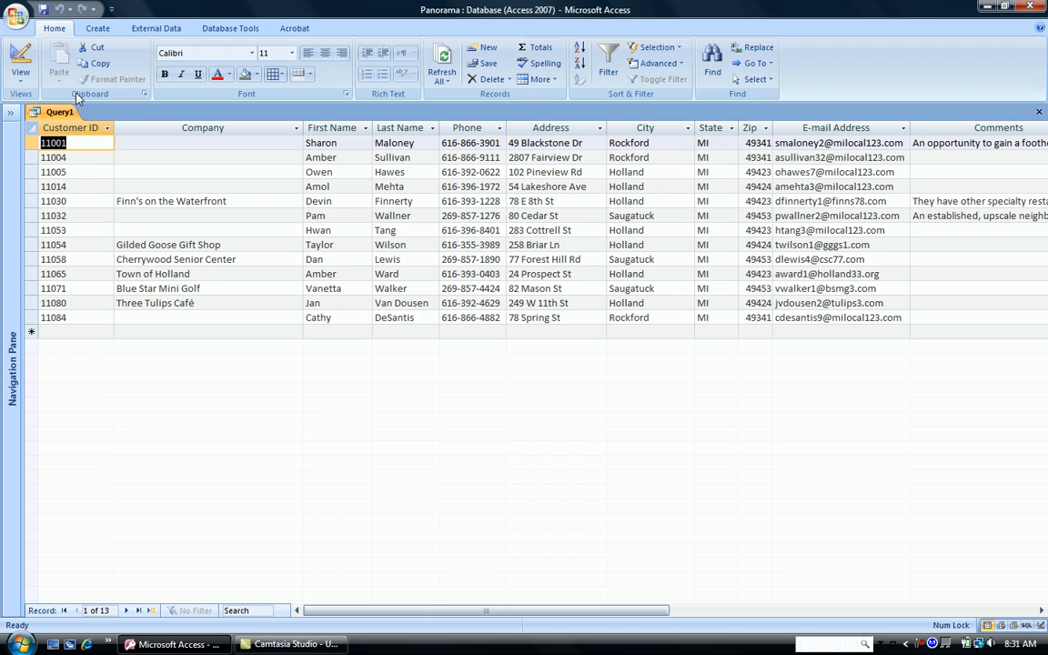
left_click(20, 62)
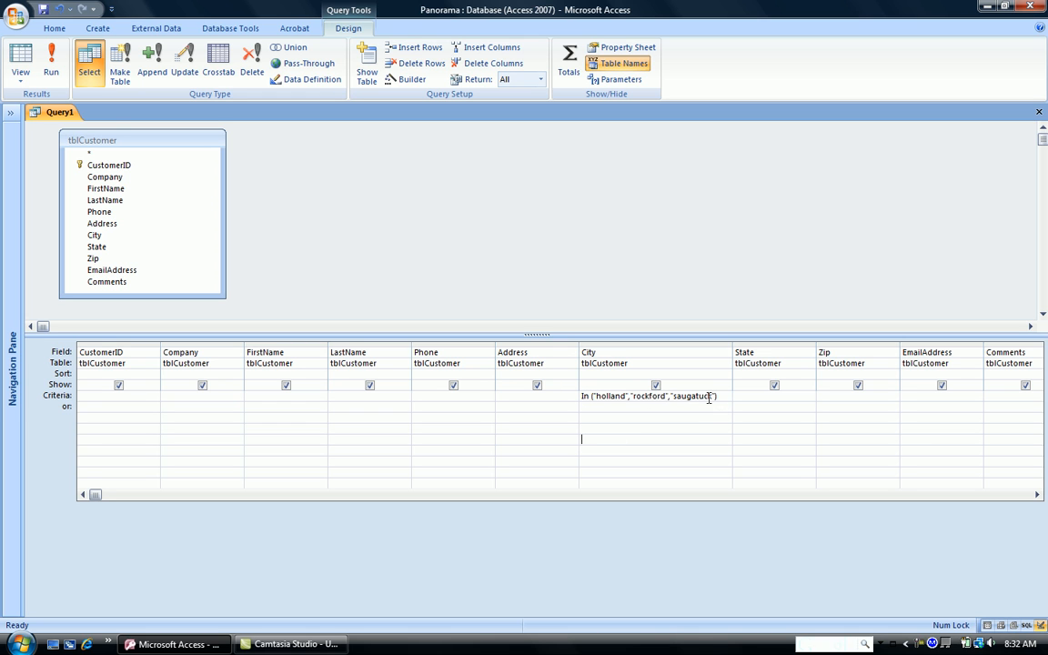
right_click(648, 395)
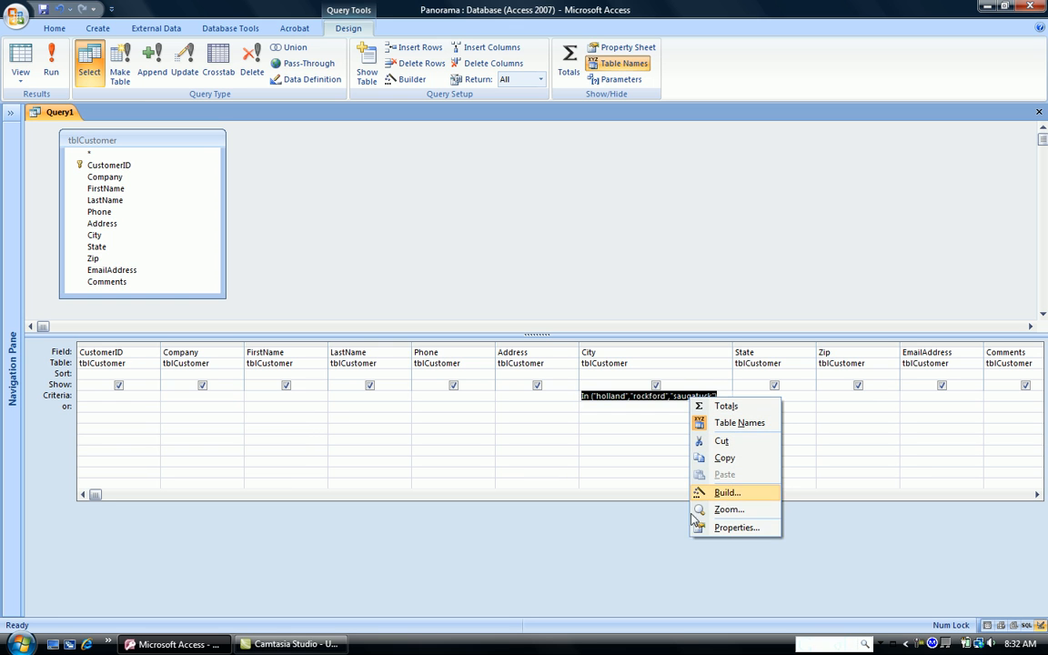
left_click(728, 508)
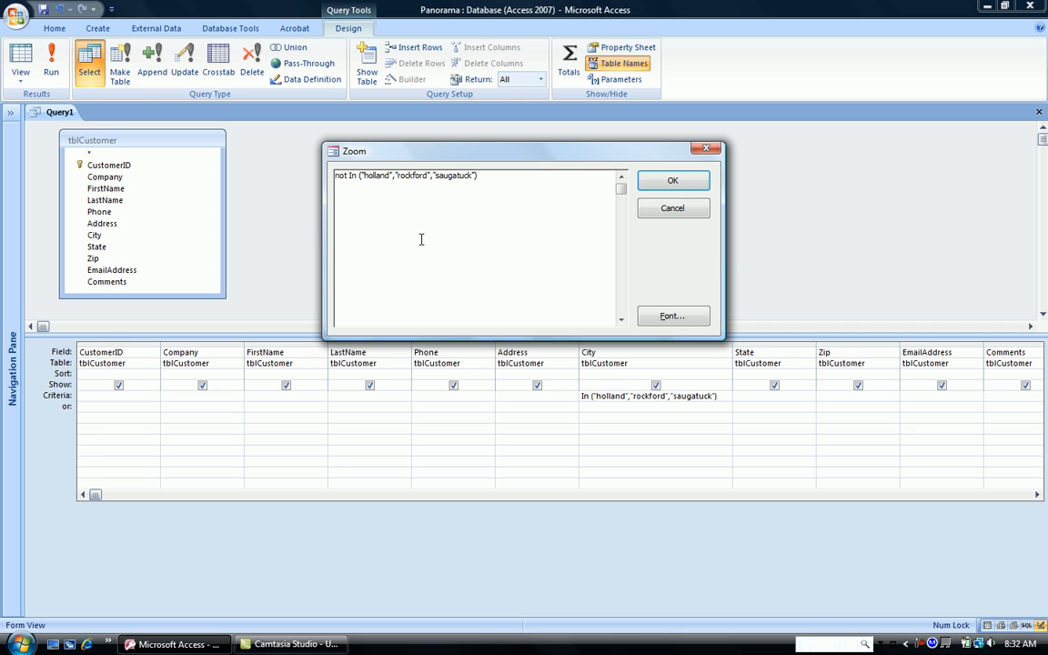
mouse_move(360, 200)
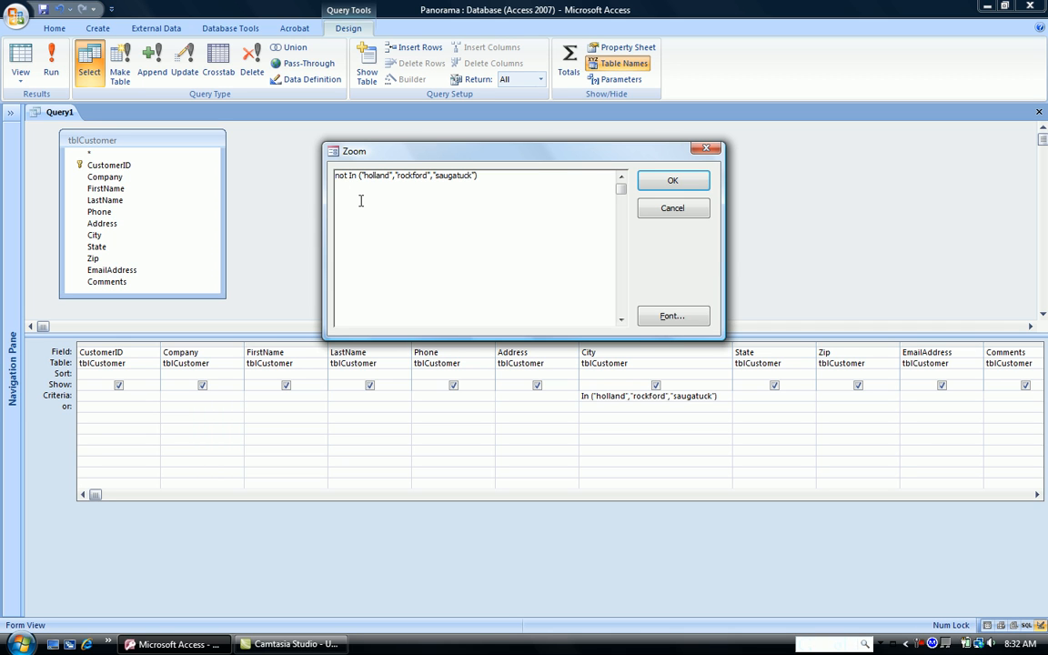
mouse_move(413, 185)
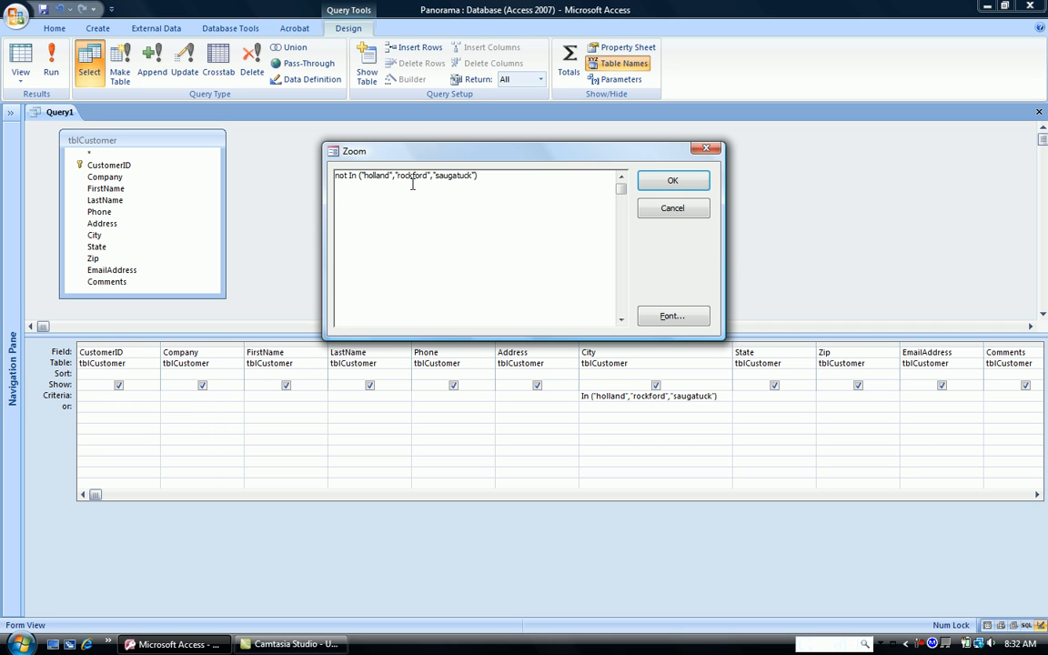
left_click(672, 180)
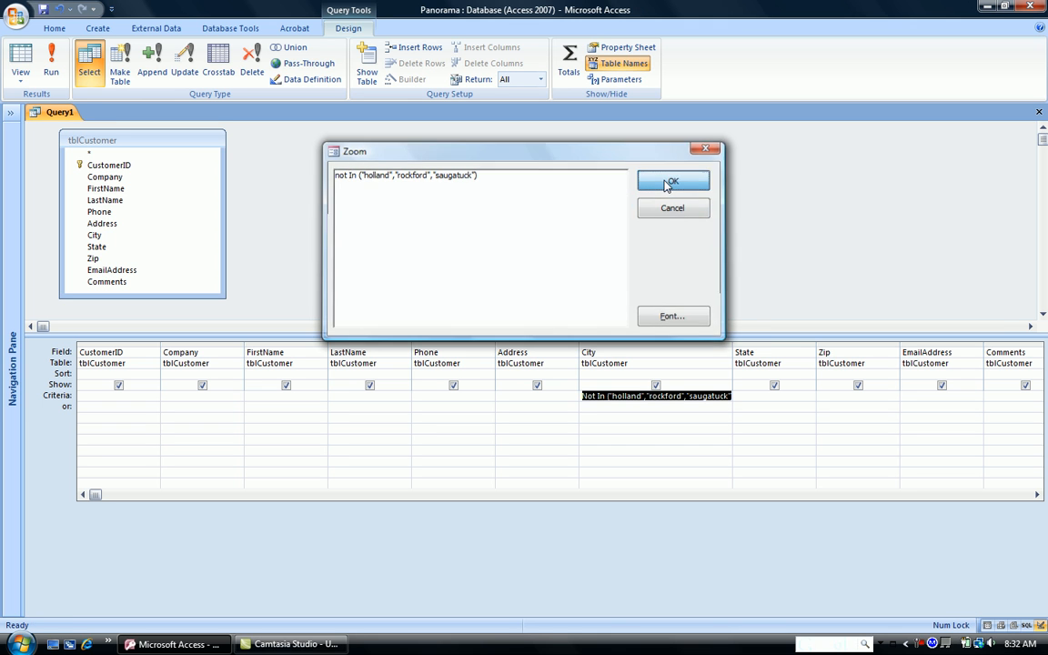
left_click(672, 181)
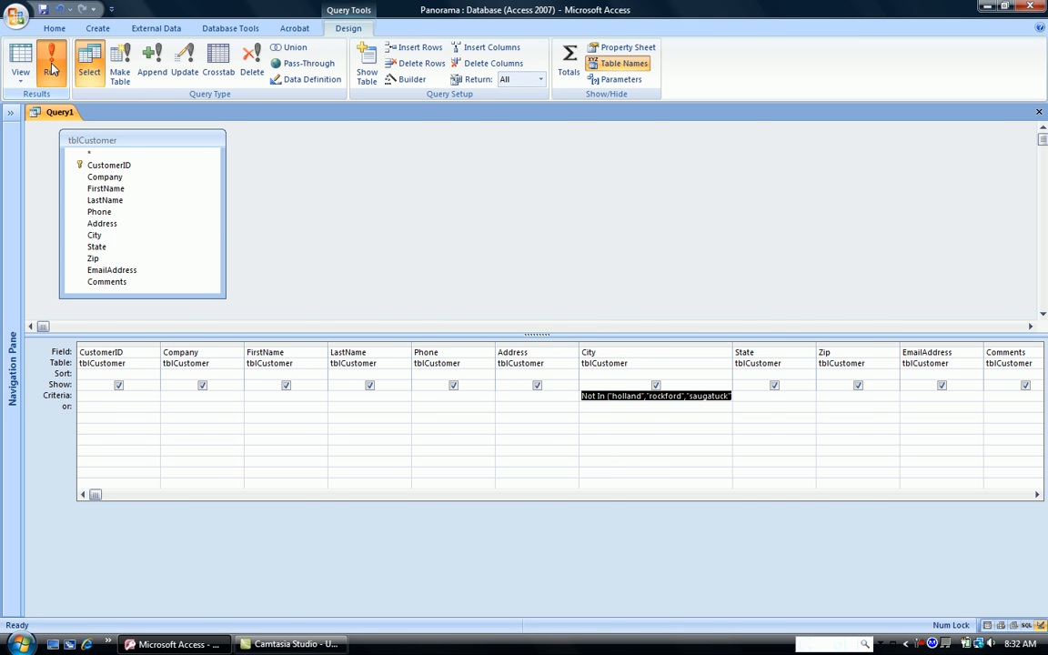
left_click(52, 61)
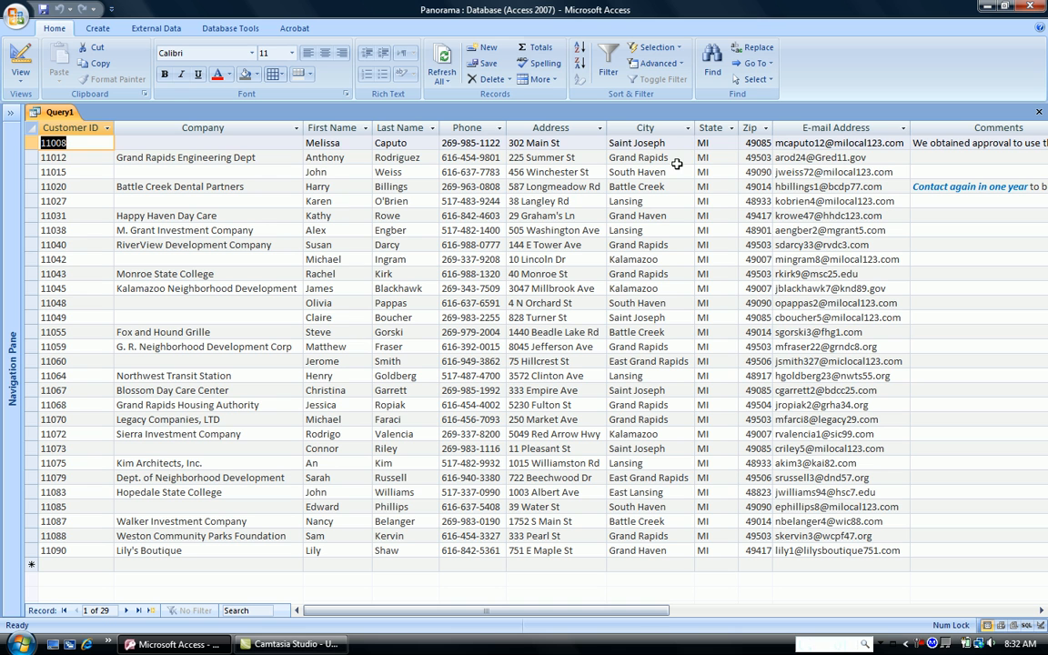
left_click(677, 127)
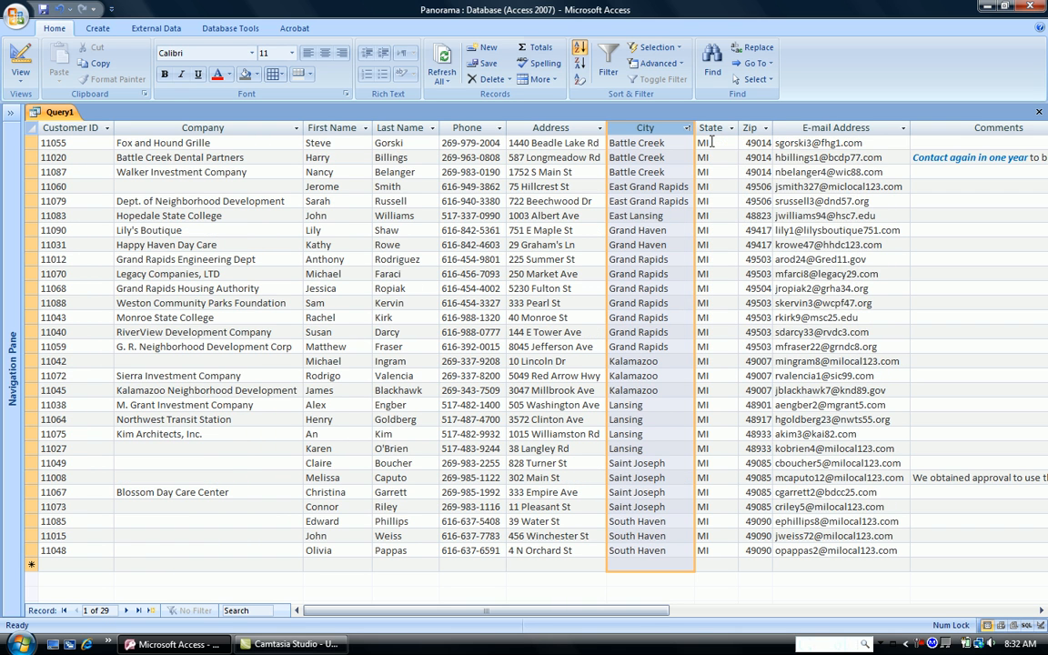
mouse_move(650, 240)
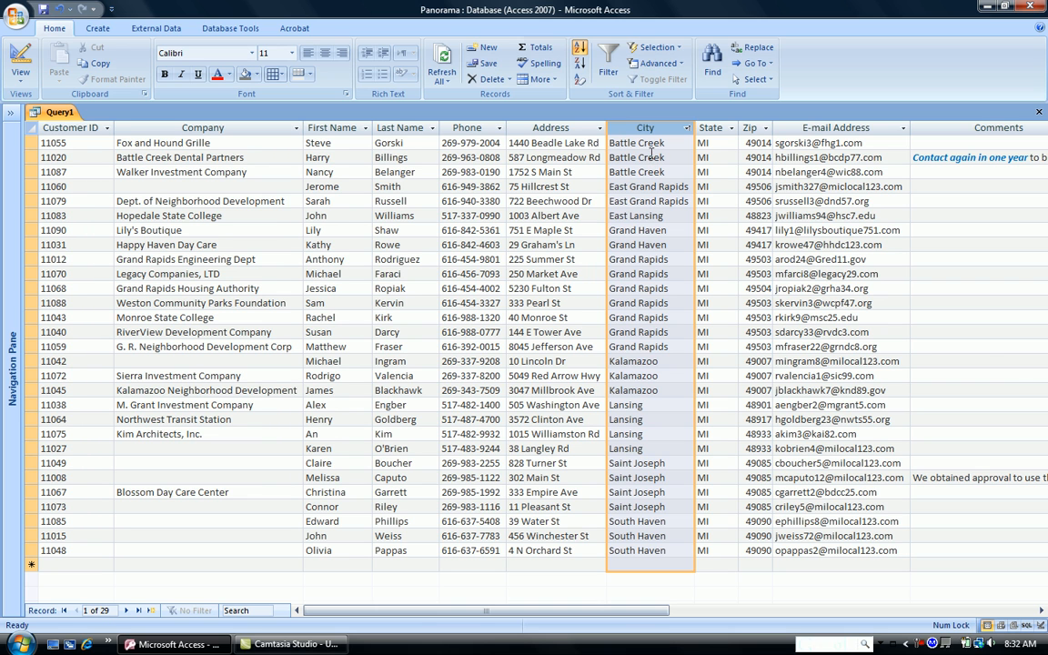
left_click(20, 54)
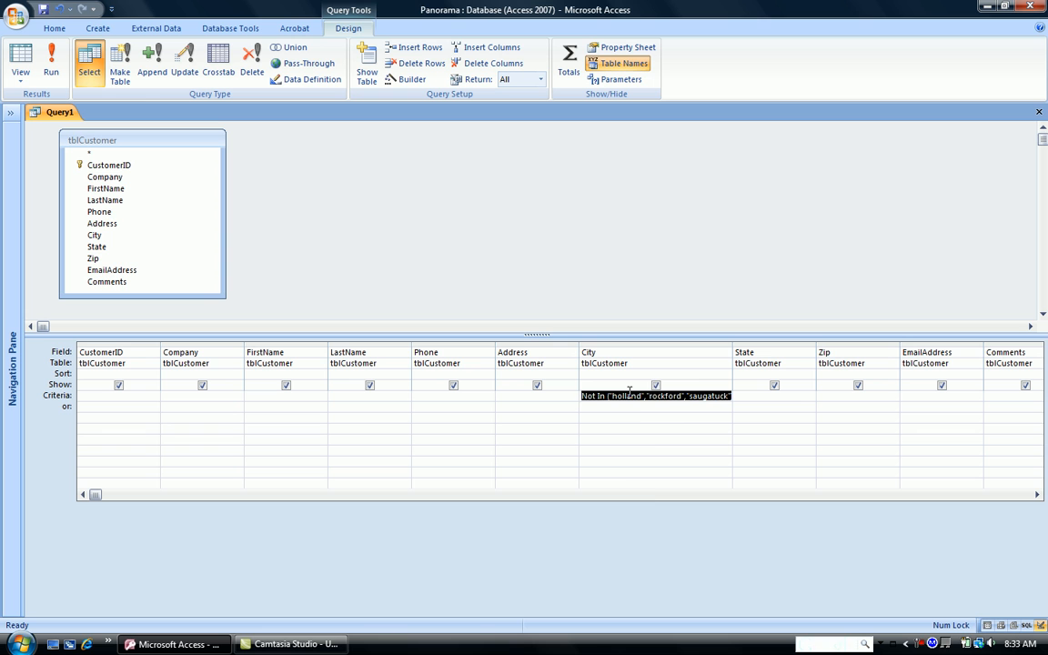
Delete the Not In three-town City expression and type 'not holland' as the new criterion.
right_click(655, 394)
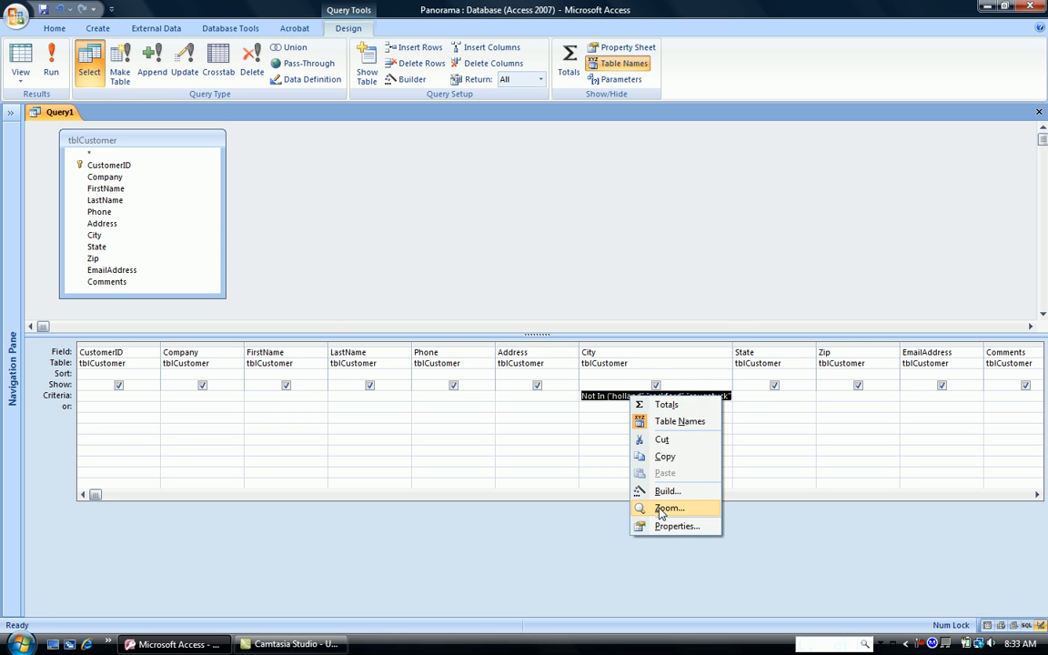
left_click(668, 508)
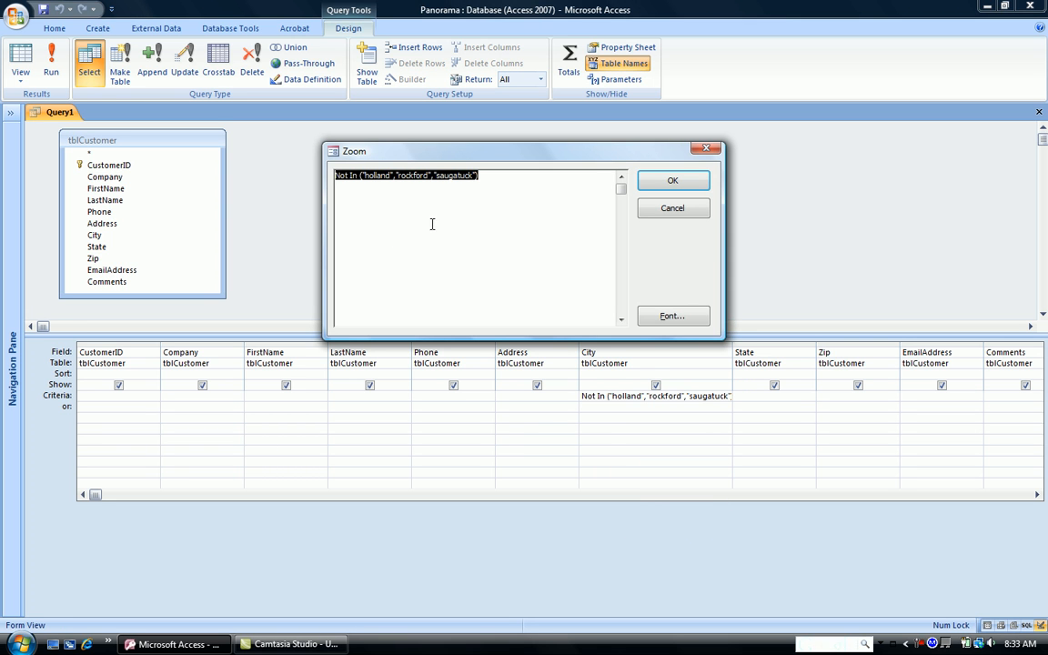
left_click(673, 180)
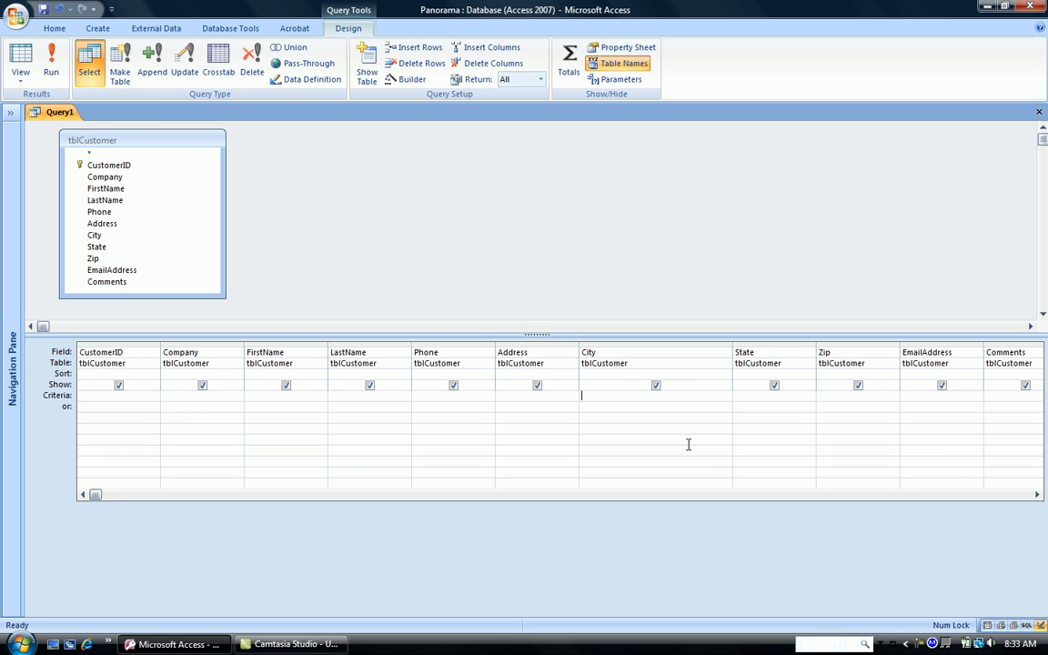
type("not")
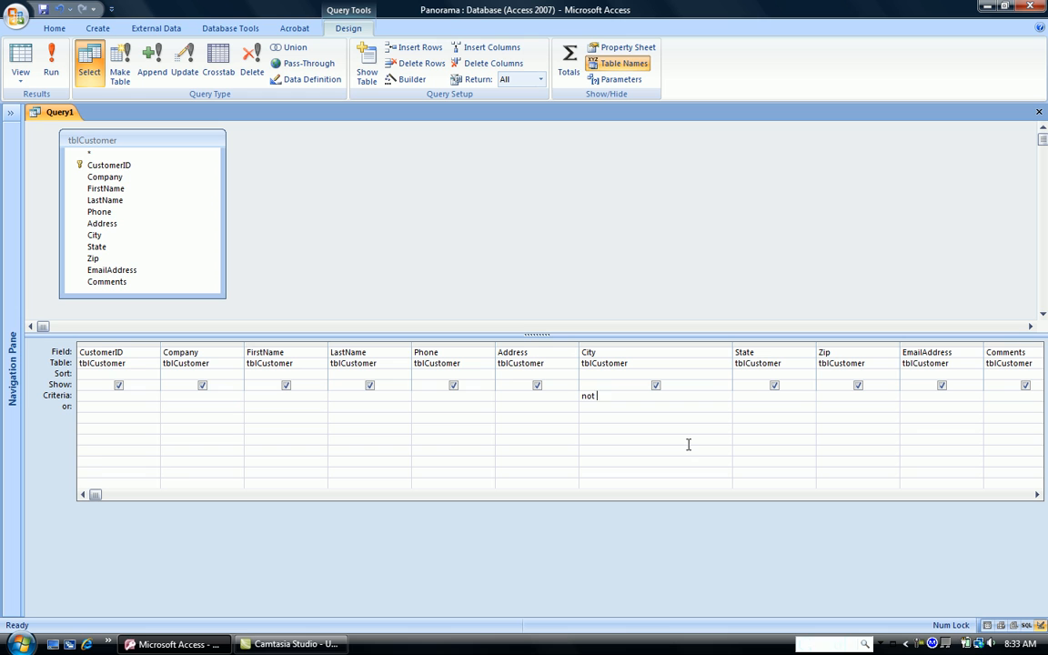
type("holl")
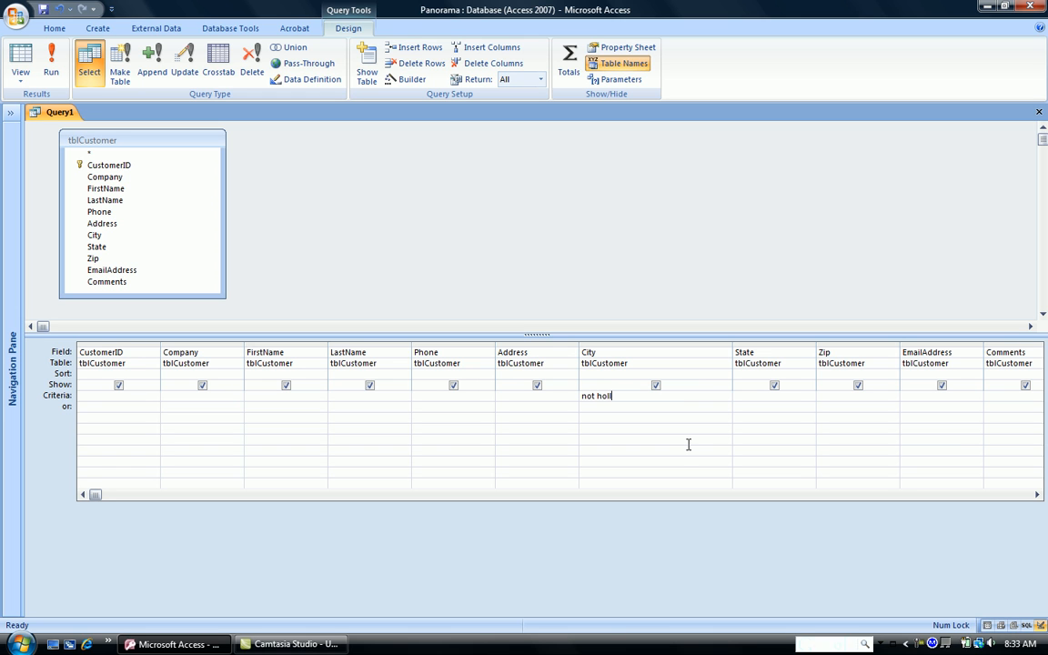
type("and")
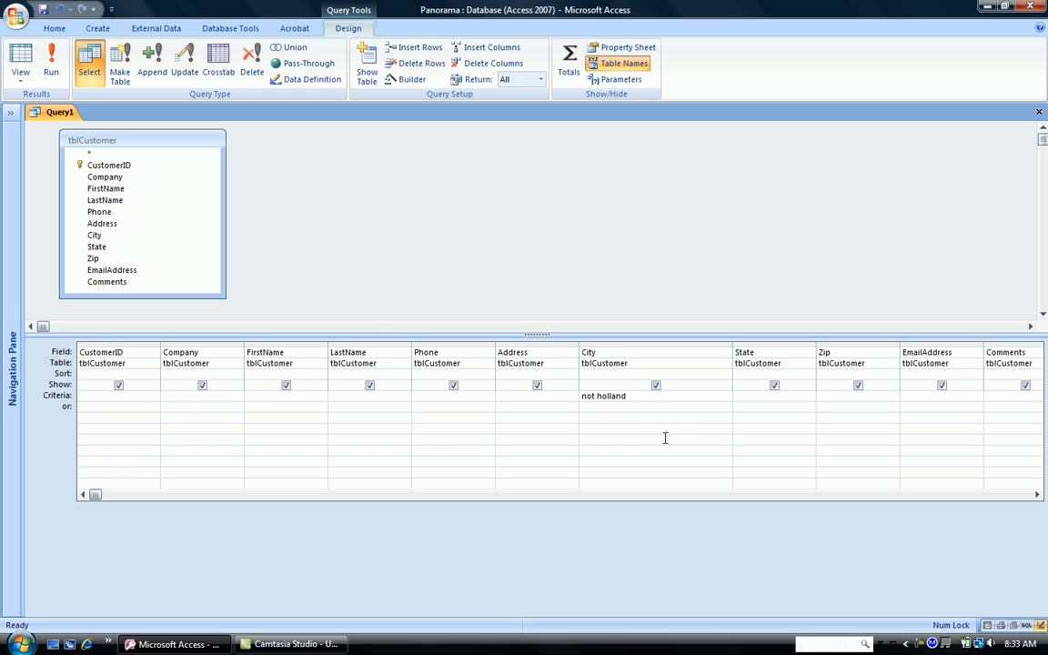
mouse_move(51, 55)
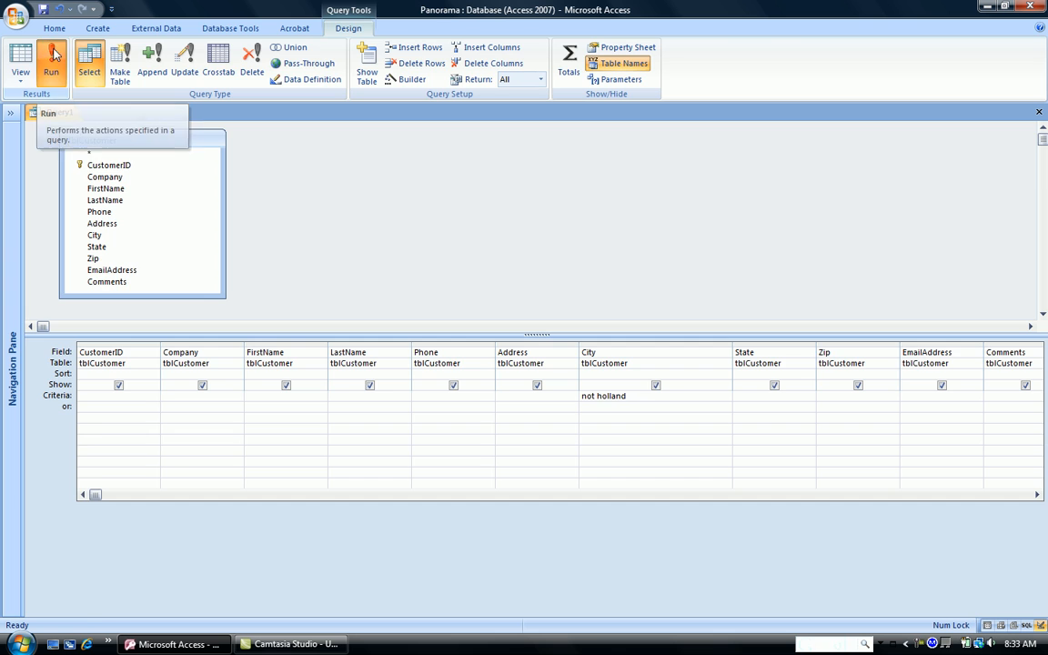
Run the not holland query, sort City A to Z, and return to Design view.
left_click(51, 59)
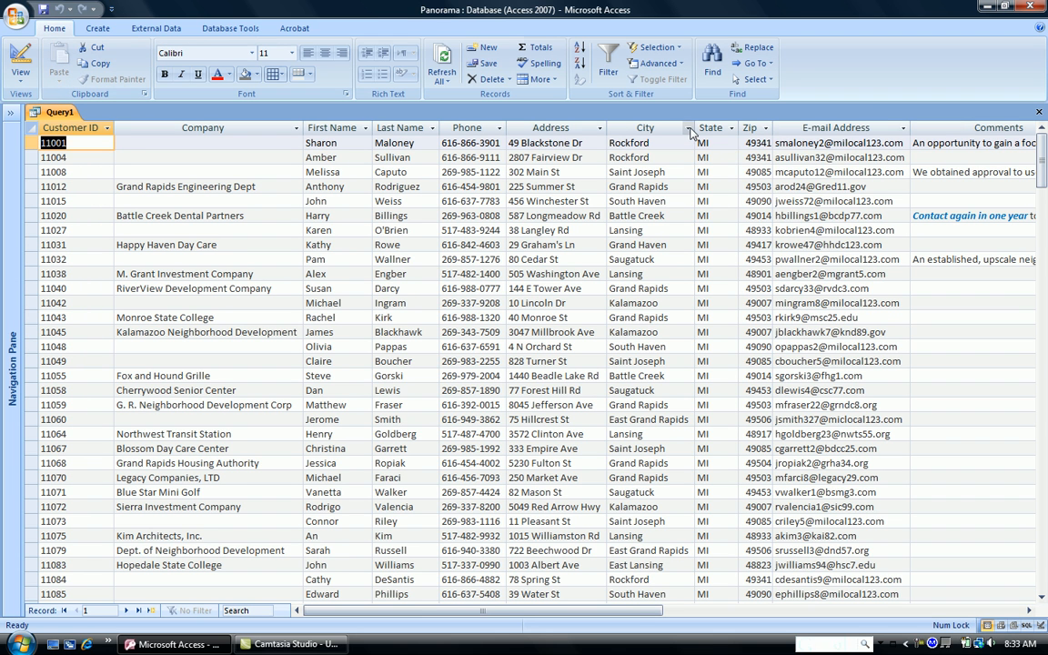
left_click(680, 127)
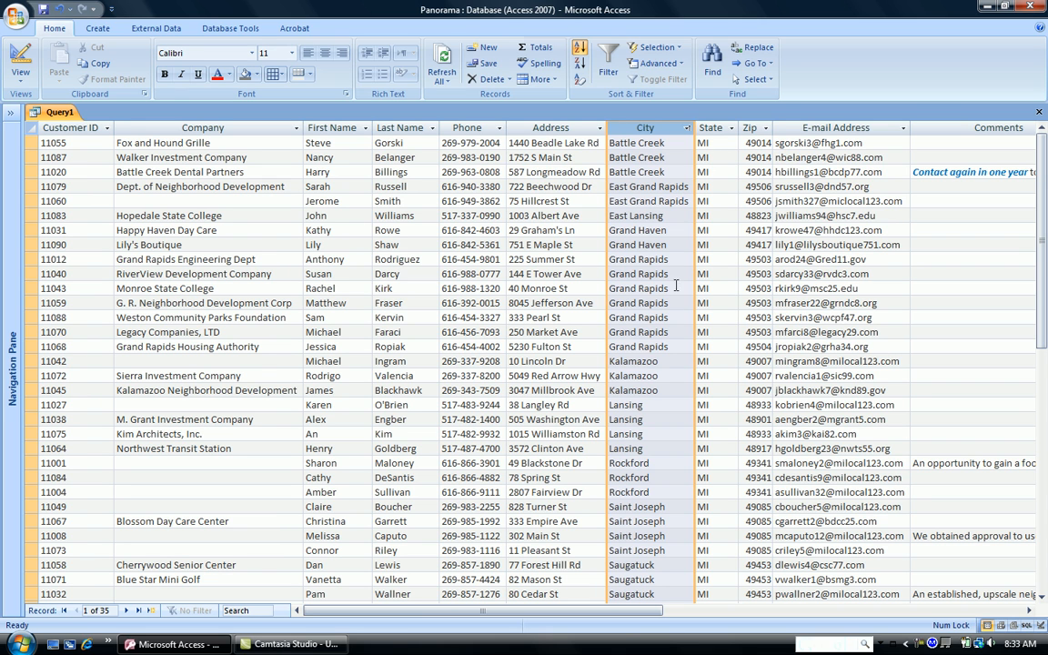
mouse_move(612, 383)
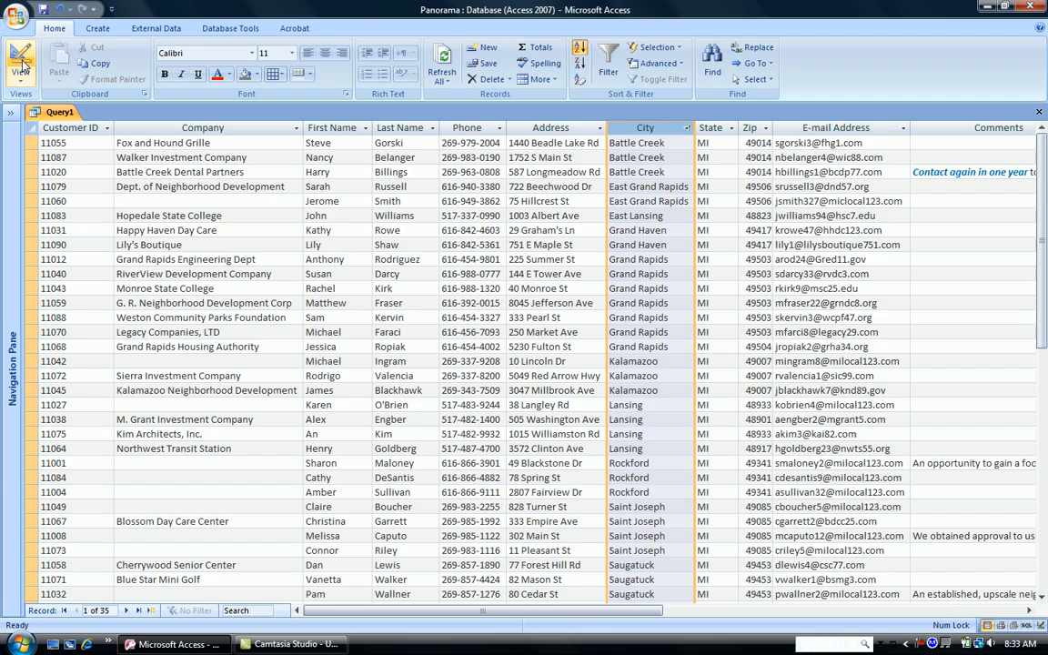
left_click(20, 60)
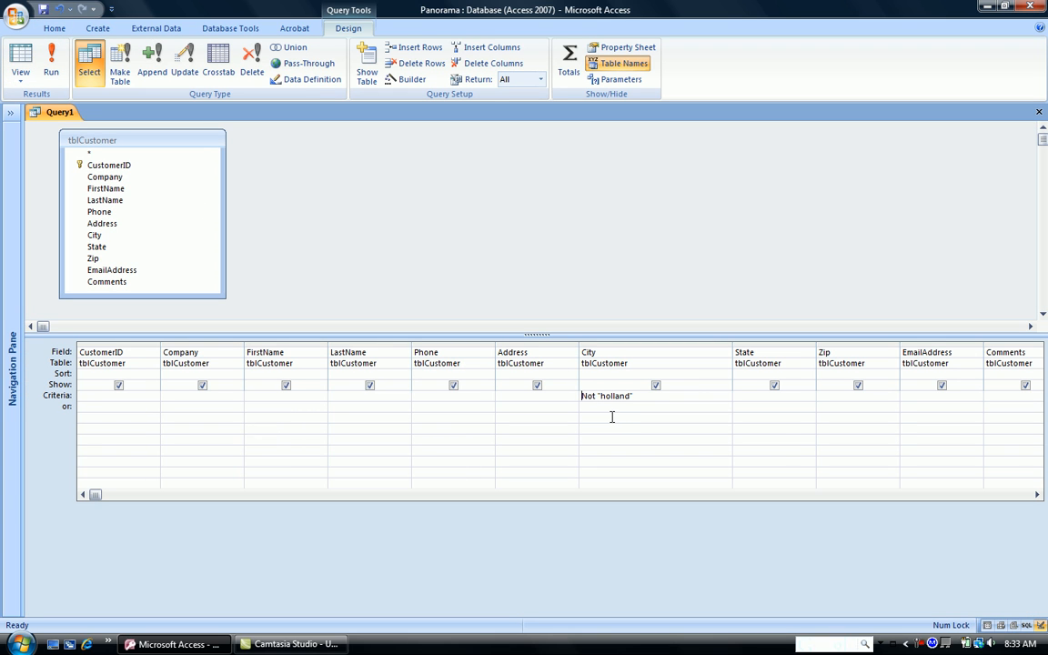